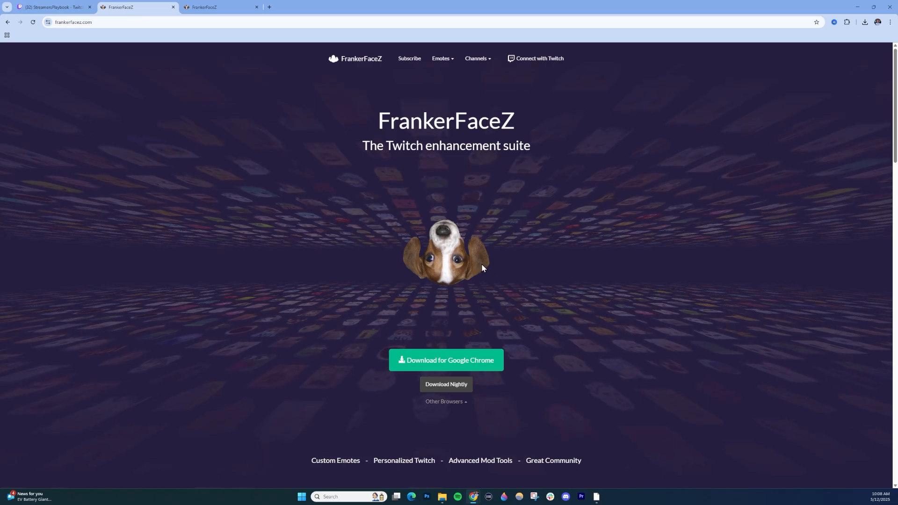
# - Start the 'Connect with Twitch' sign-in on the FrankerFaceZ site
pyautogui.click(86, 22)
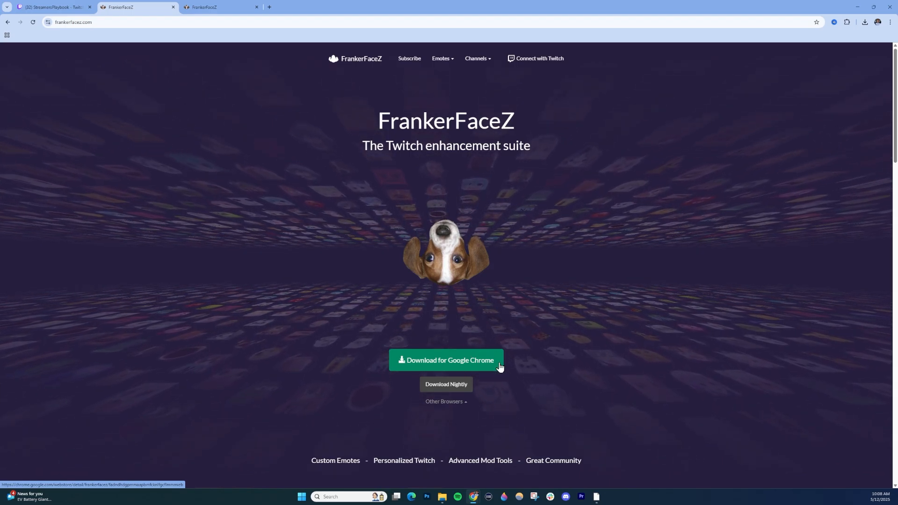
pyautogui.moveTo(541, 62)
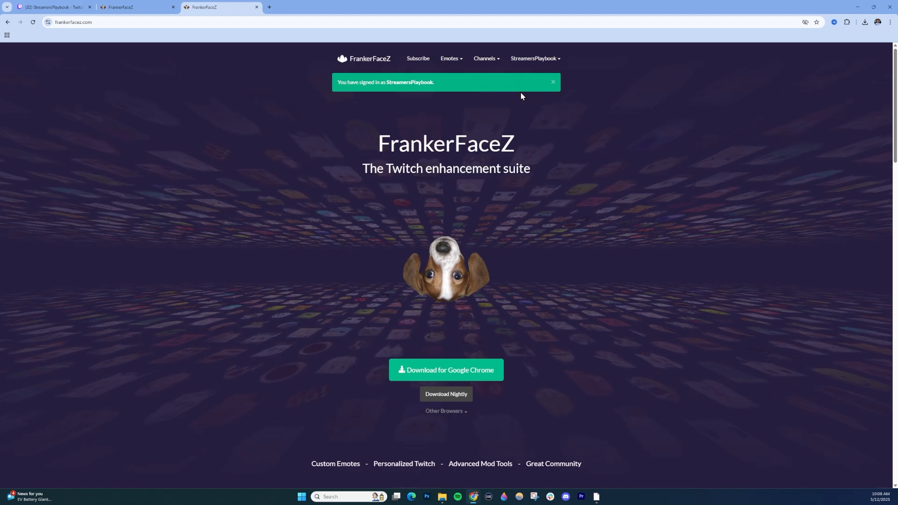
pyautogui.moveTo(417, 91)
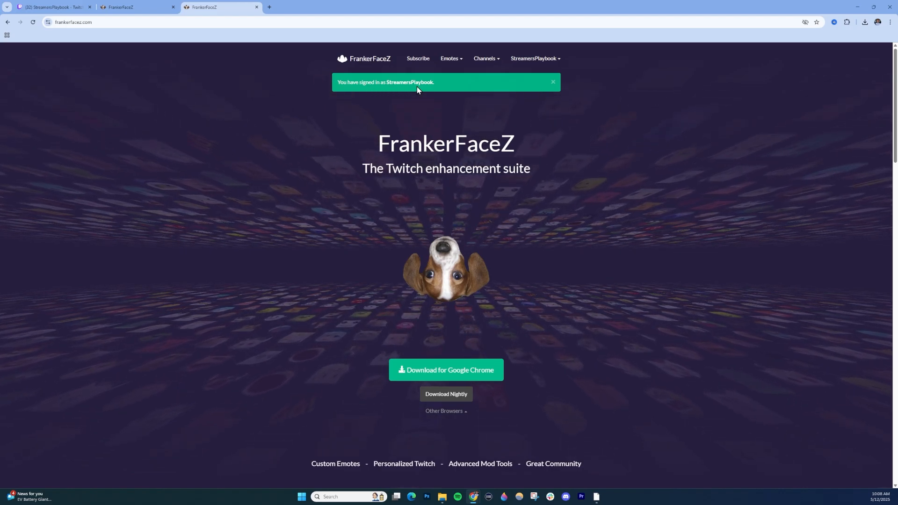
pyautogui.moveTo(543, 59)
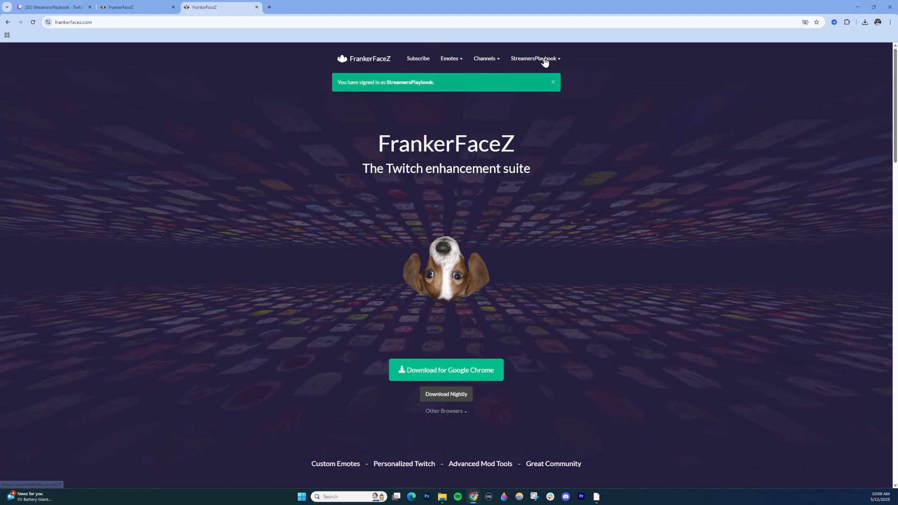
# - Open the signed-in account menu showing My Channel and Settings
pyautogui.click(534, 58)
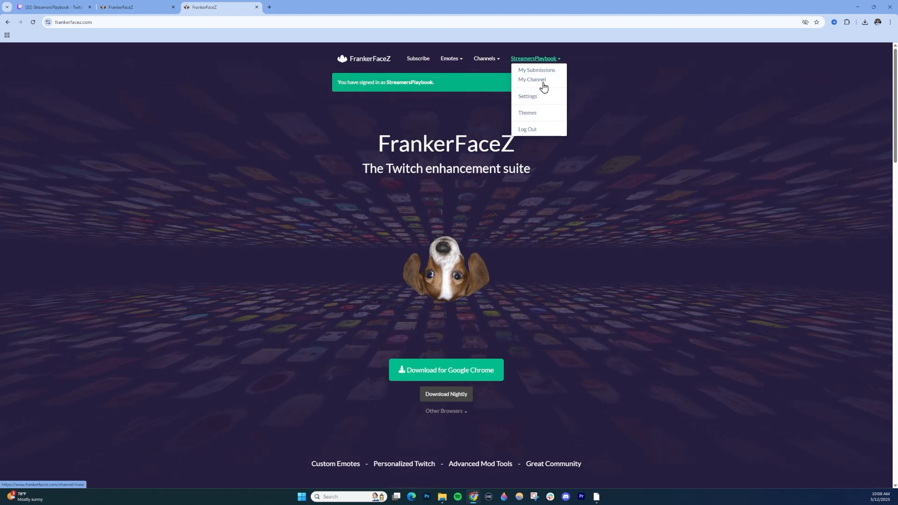
pyautogui.moveTo(591, 101)
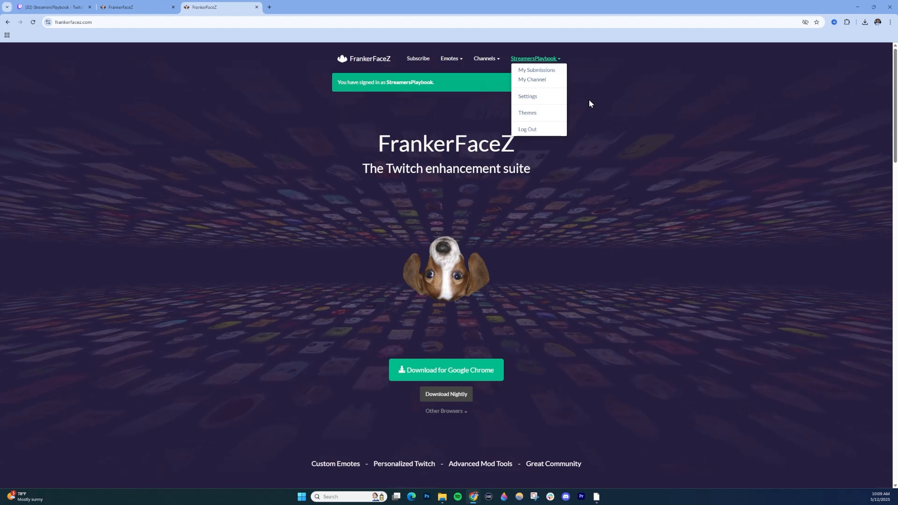
pyautogui.moveTo(628, 123)
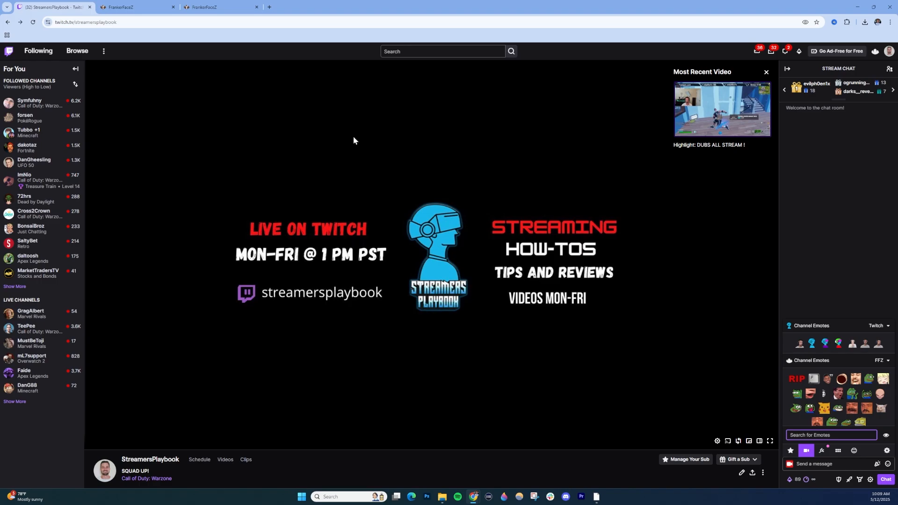
pyautogui.moveTo(875, 51)
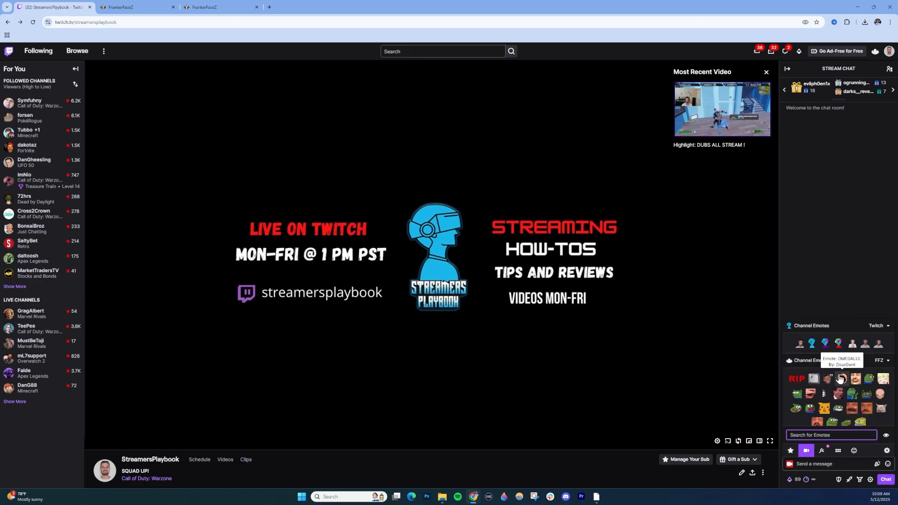
pyautogui.moveTo(796, 394)
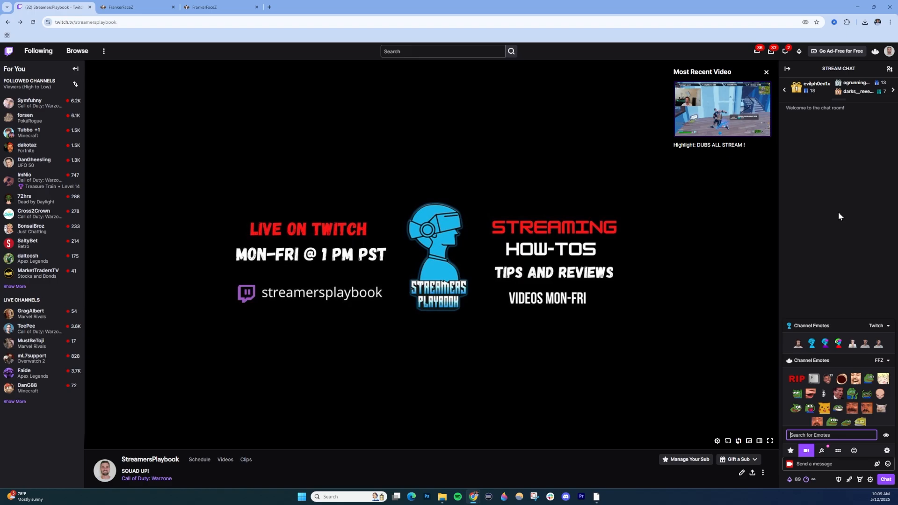
pyautogui.moveTo(836, 416)
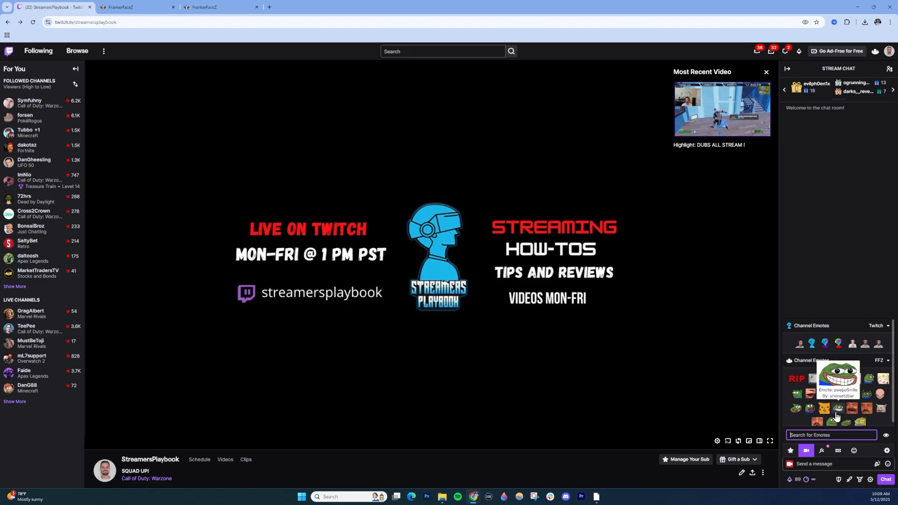
pyautogui.moveTo(839, 269)
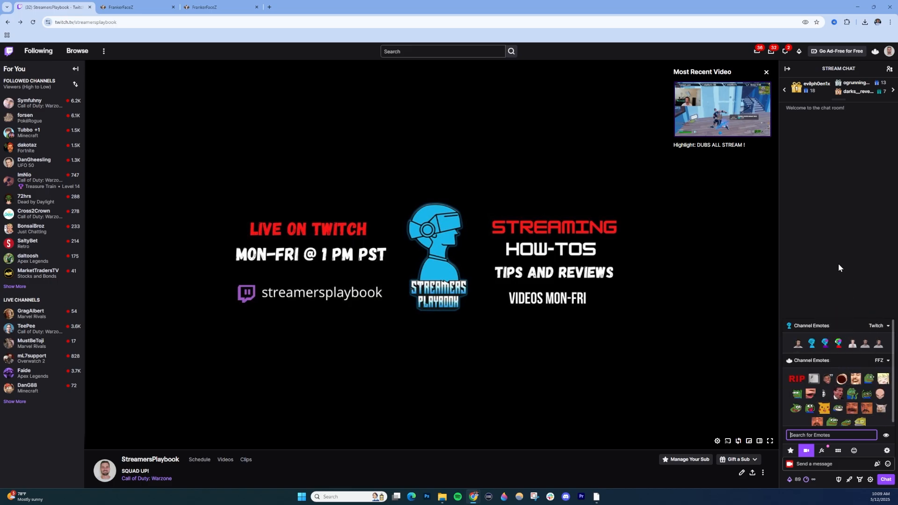
pyautogui.moveTo(865, 276)
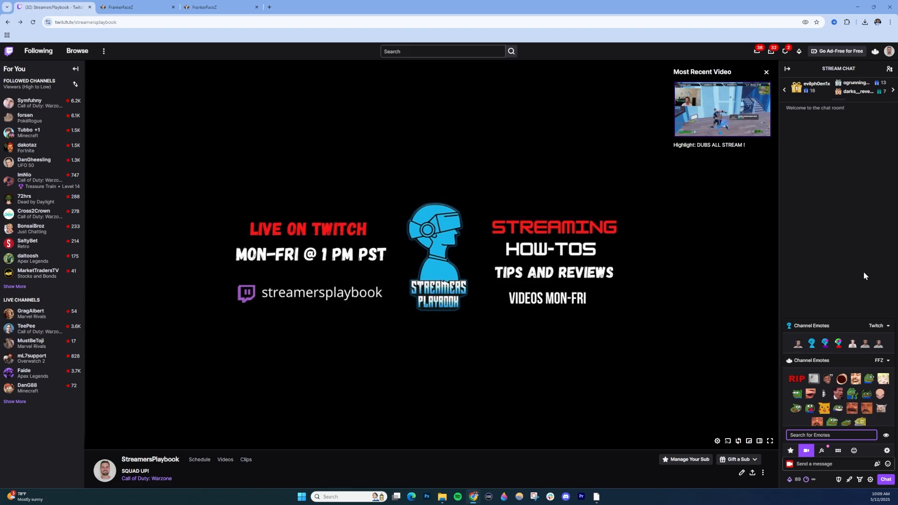
pyautogui.moveTo(837, 408)
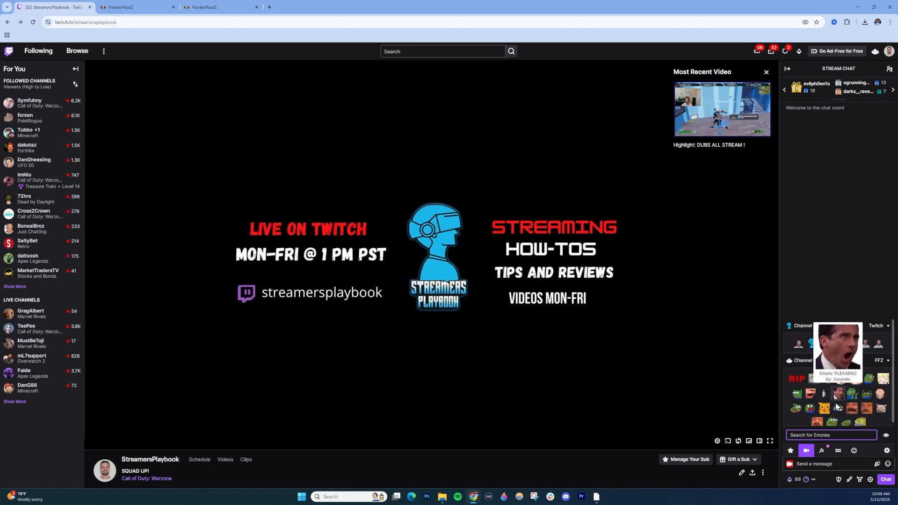
pyautogui.moveTo(840, 255)
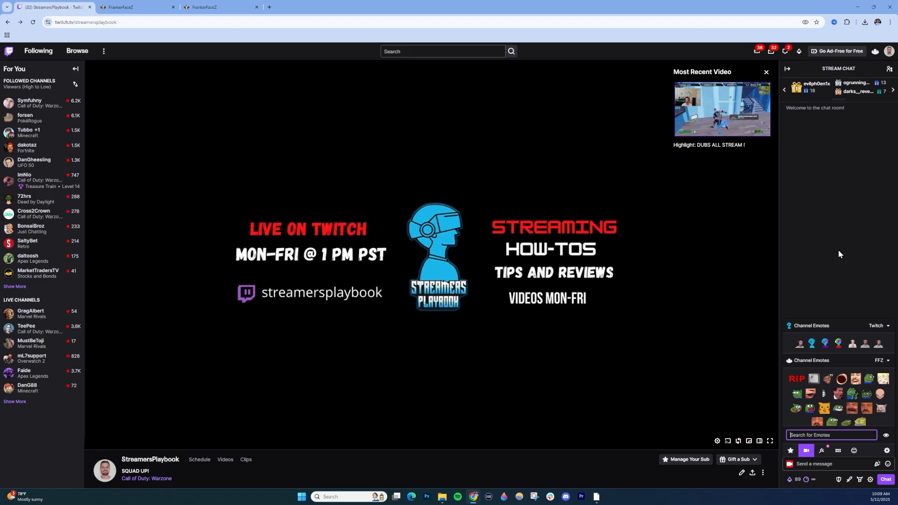